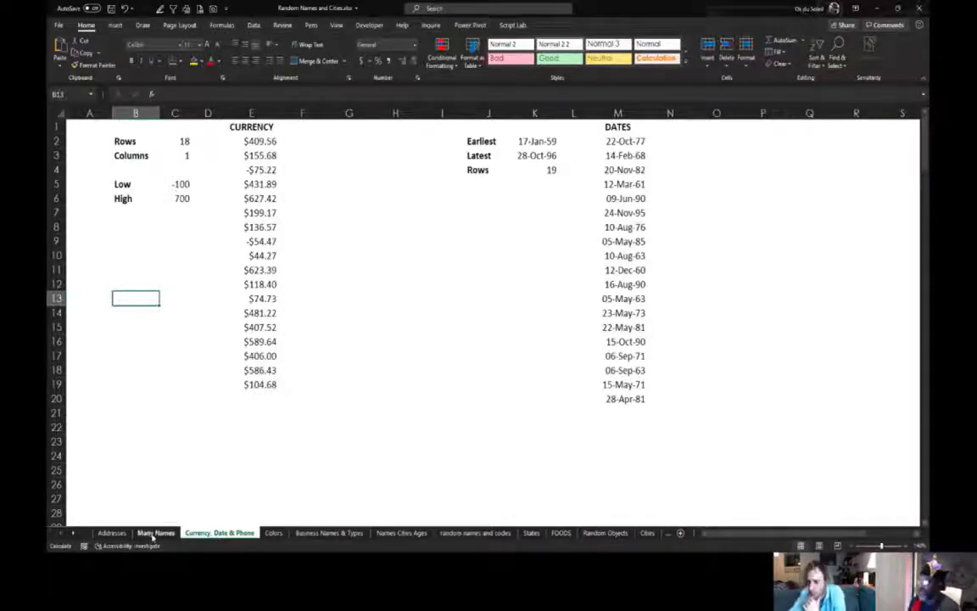
Step: Regenerate the random first, middle initial, last and full names on the Many Names sheet
left_click(161, 532)
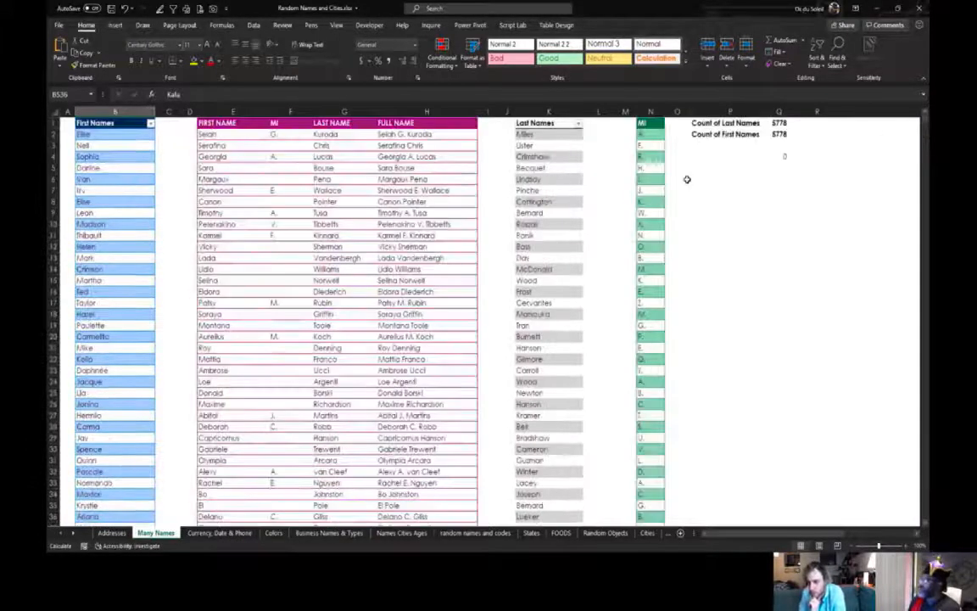
mouse_move(721, 267)
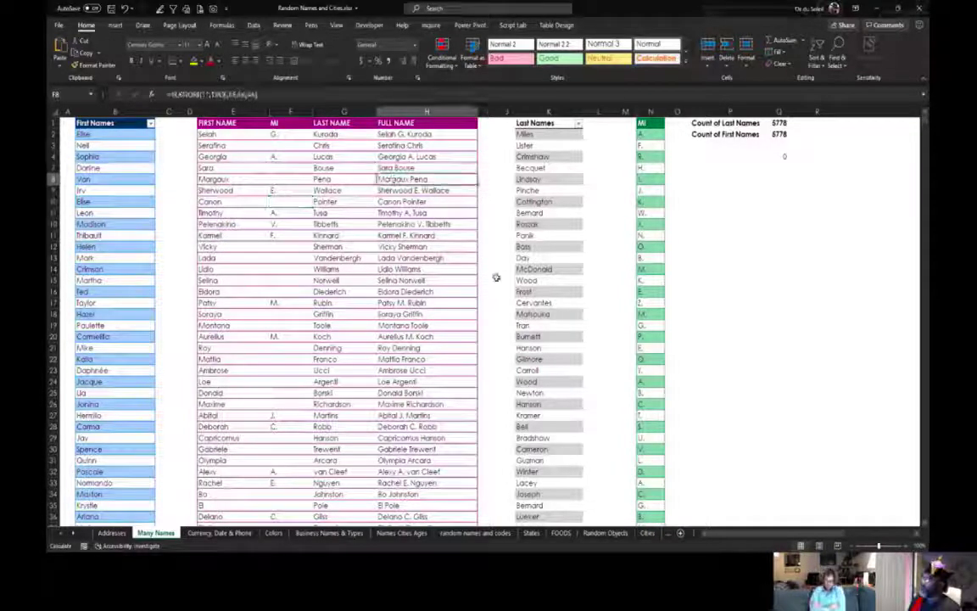
scroll("down", 3)
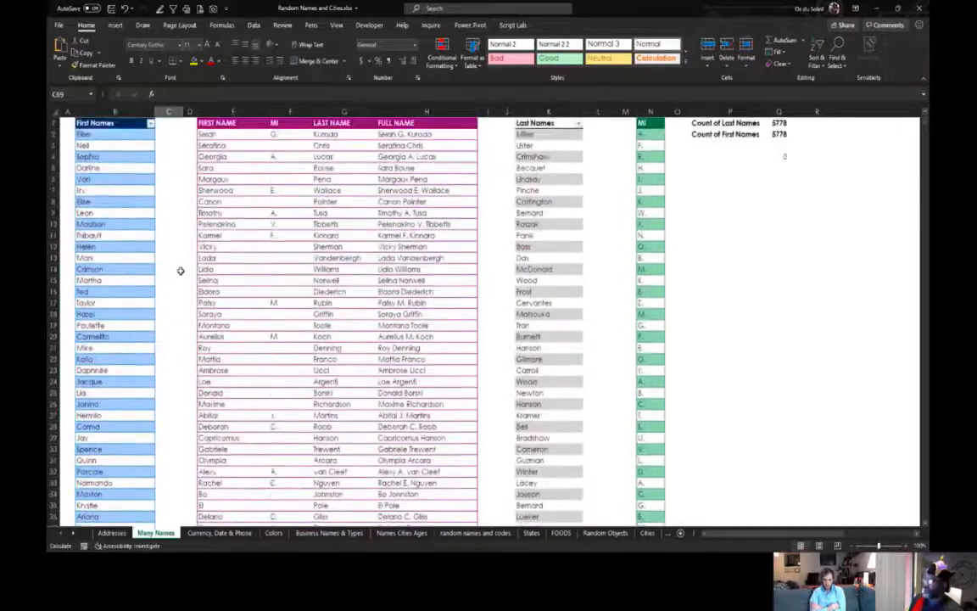
left_click(233, 190)
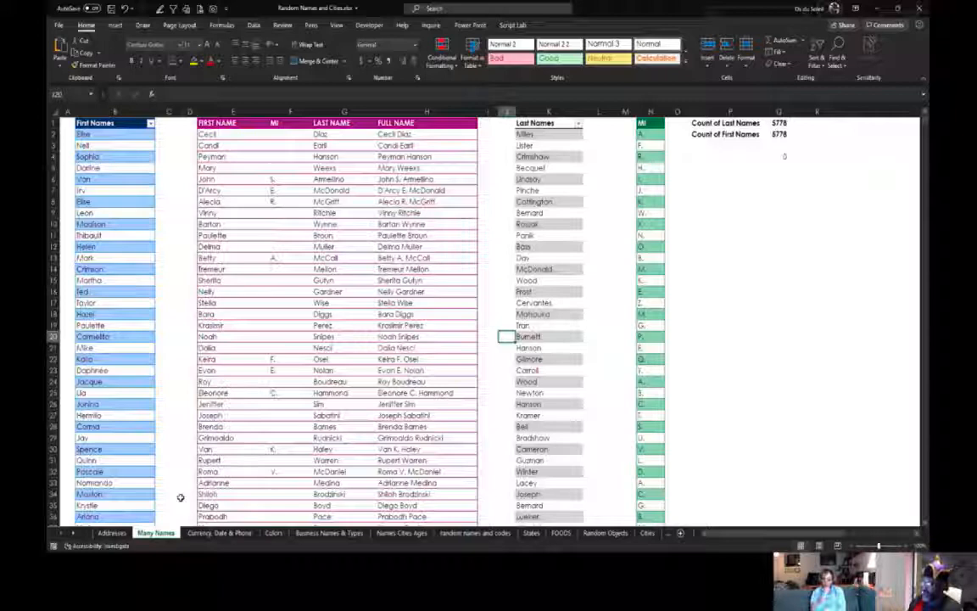
Step: Set the currency generator to 35 rows with amounts from 500 to 2500
left_click(219, 533)
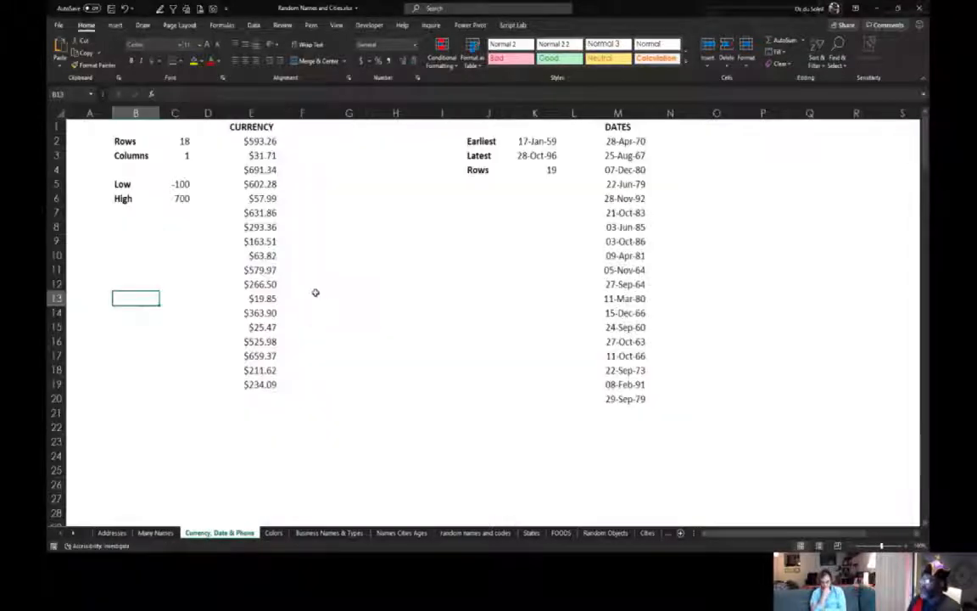
mouse_move(322, 285)
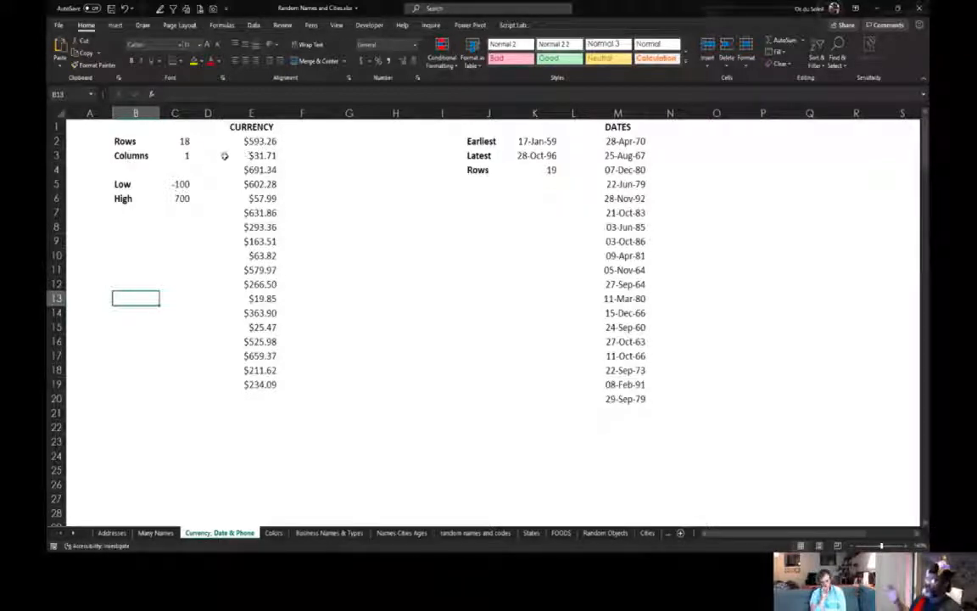
left_click(178, 141)
type("35")
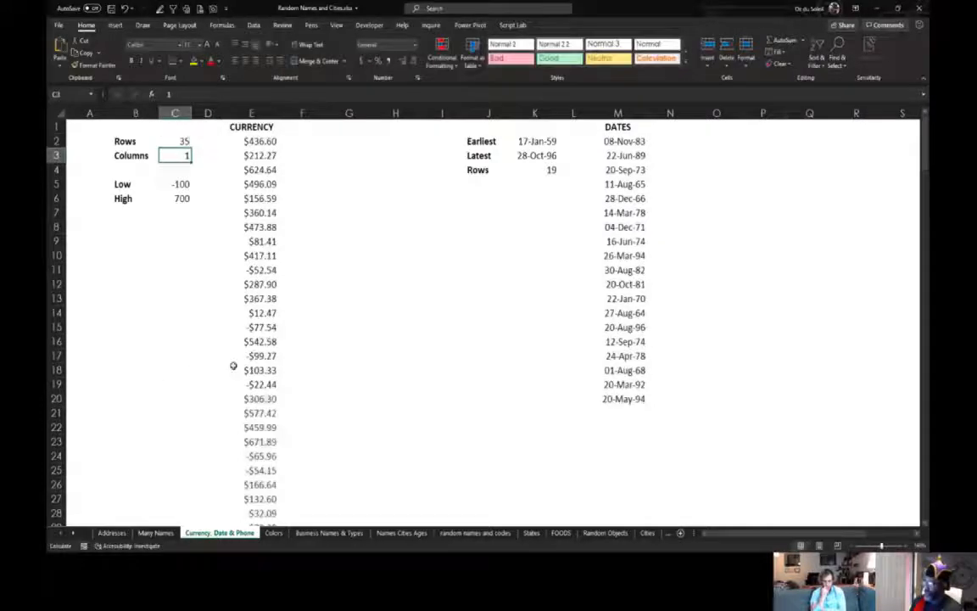
left_click(176, 184)
type("500")
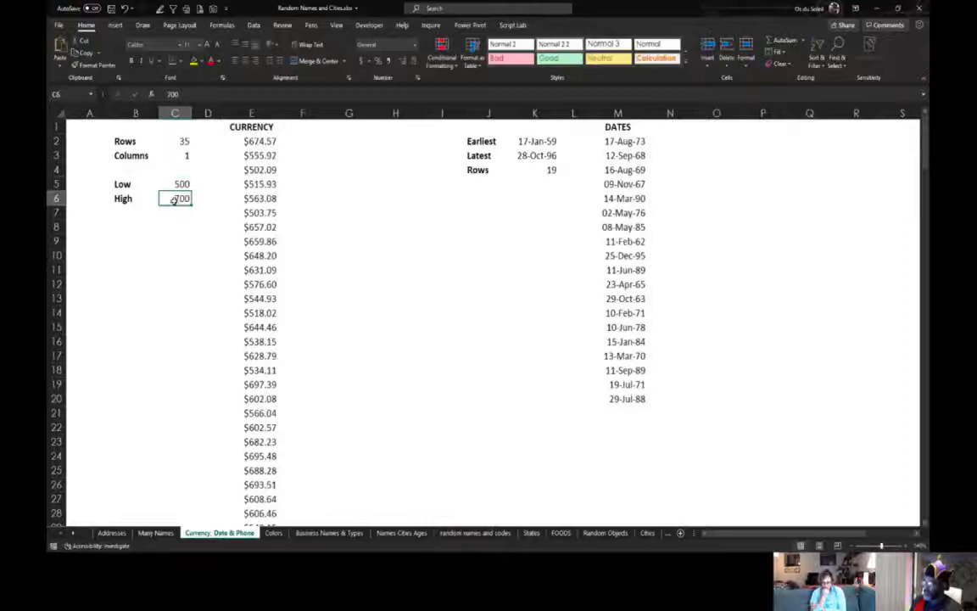
type("2500")
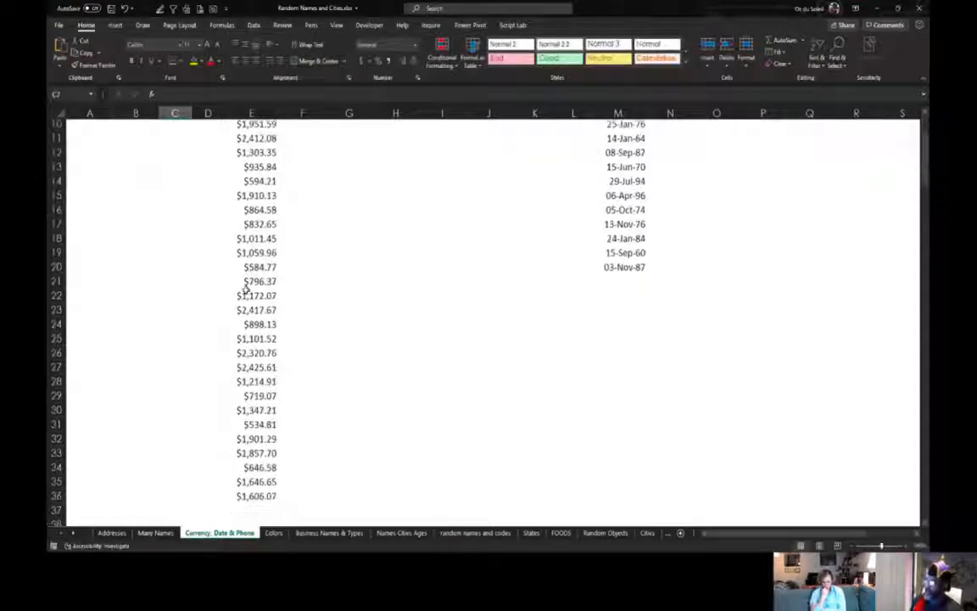
scroll("up", 3)
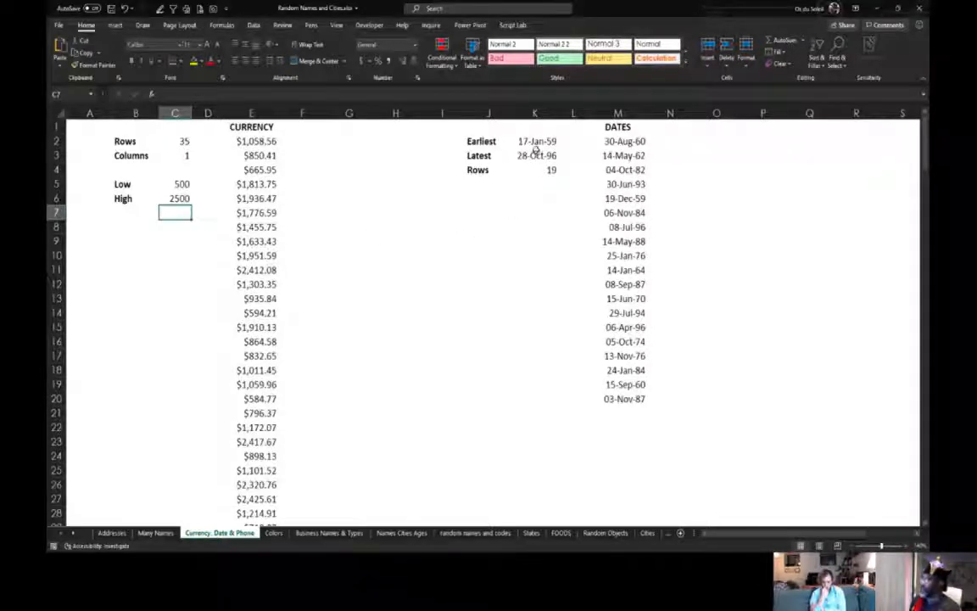
Step: Set the date range to latest 10oct19 and earliest 1jan2009 for 40 rows
left_click(535, 140)
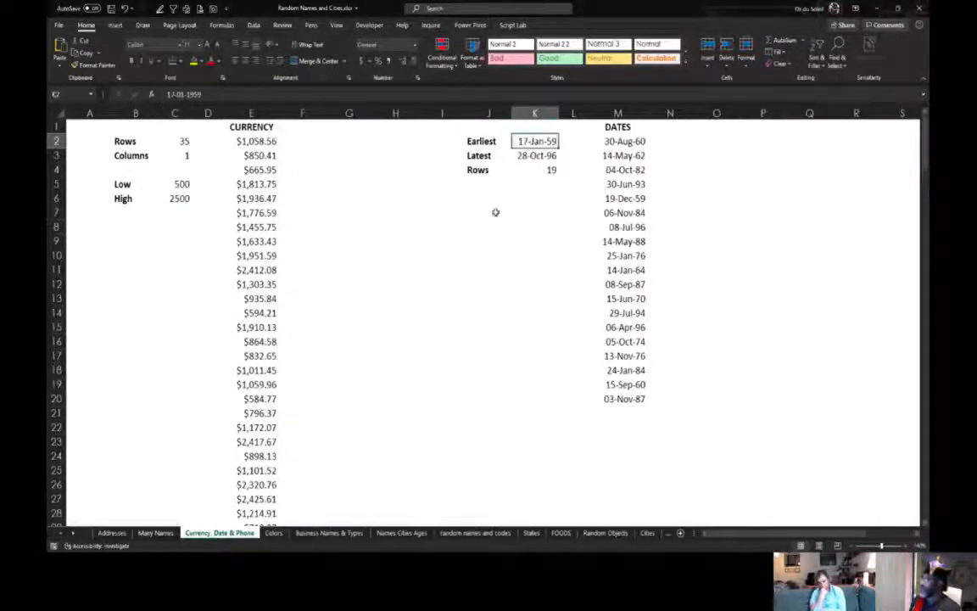
left_click(536, 155)
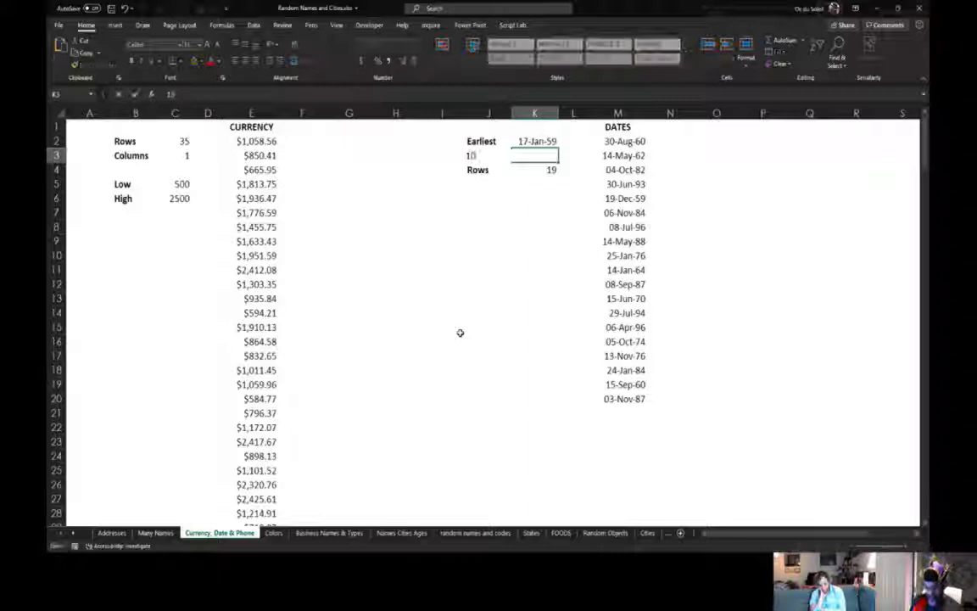
type("10oct19")
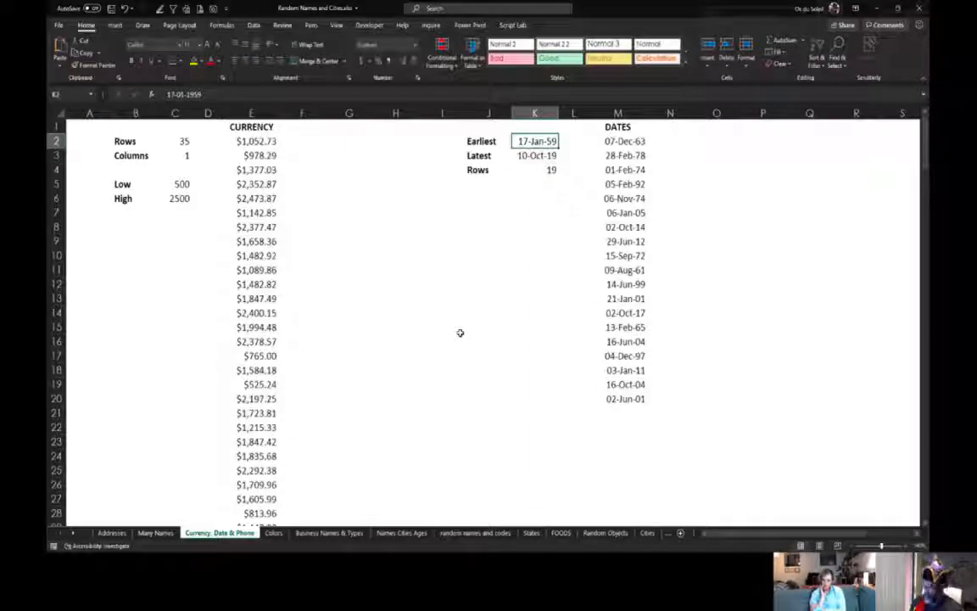
type("1ja")
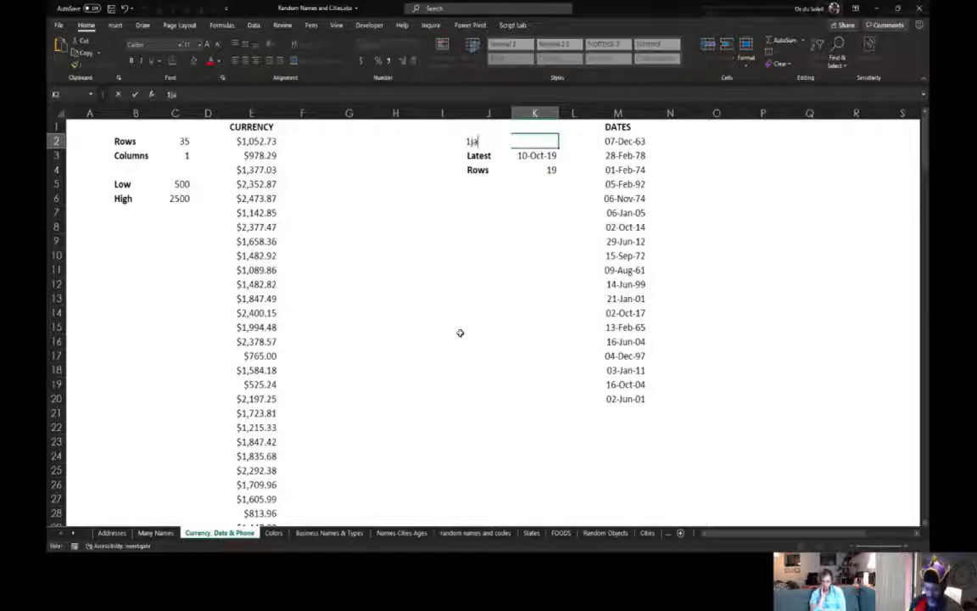
type("n")
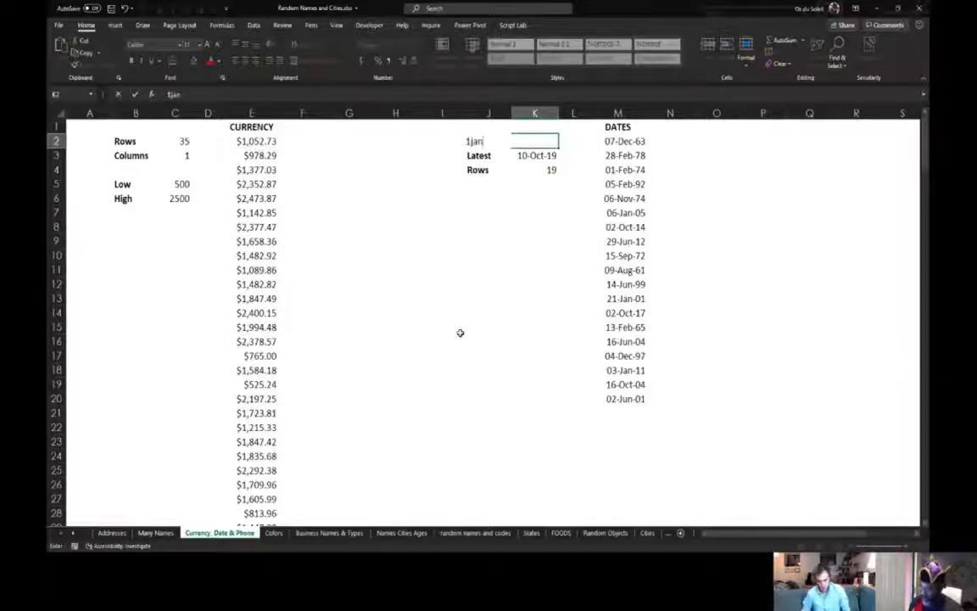
type("2009")
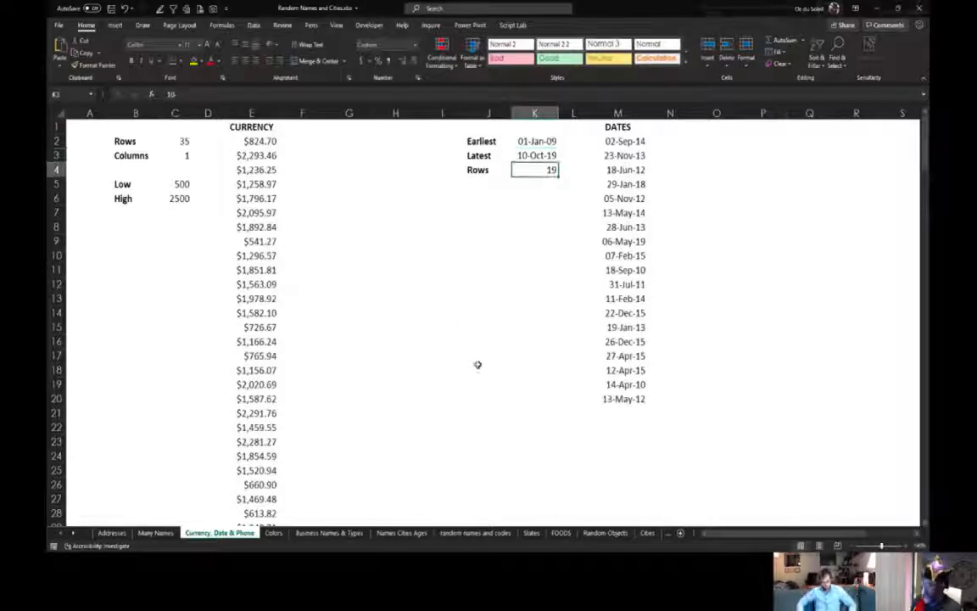
scroll("down", 3)
type("40")
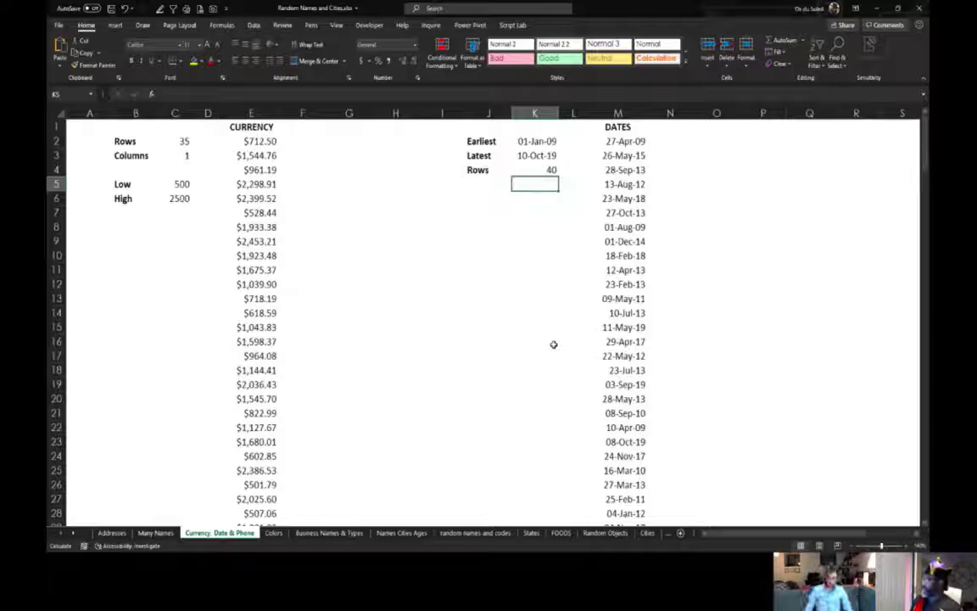
mouse_move(325, 508)
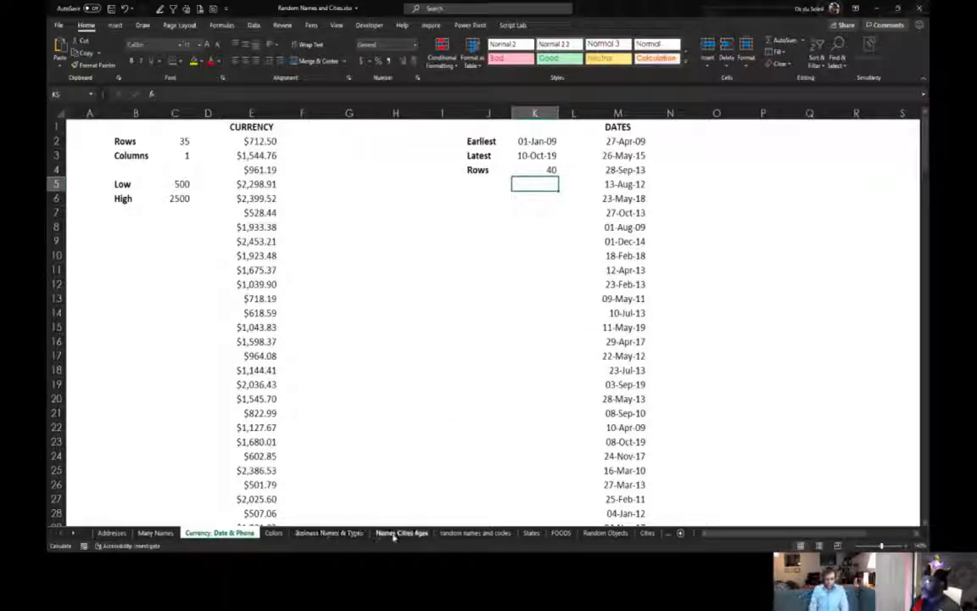
Step: Browse the Names Cities Ages, FOODS, Random Objects, States and Addresses sheets
left_click(401, 533)
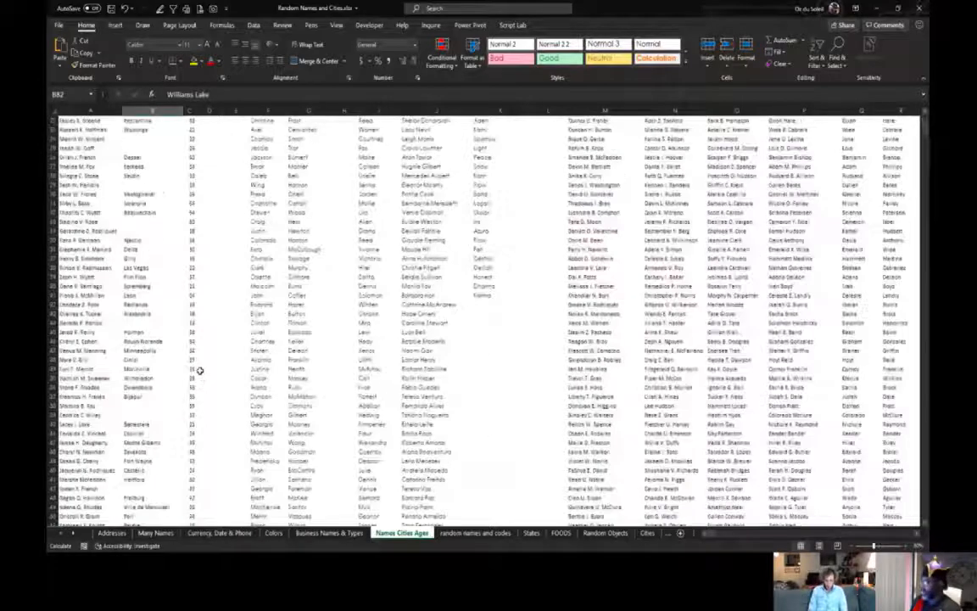
left_click(562, 534)
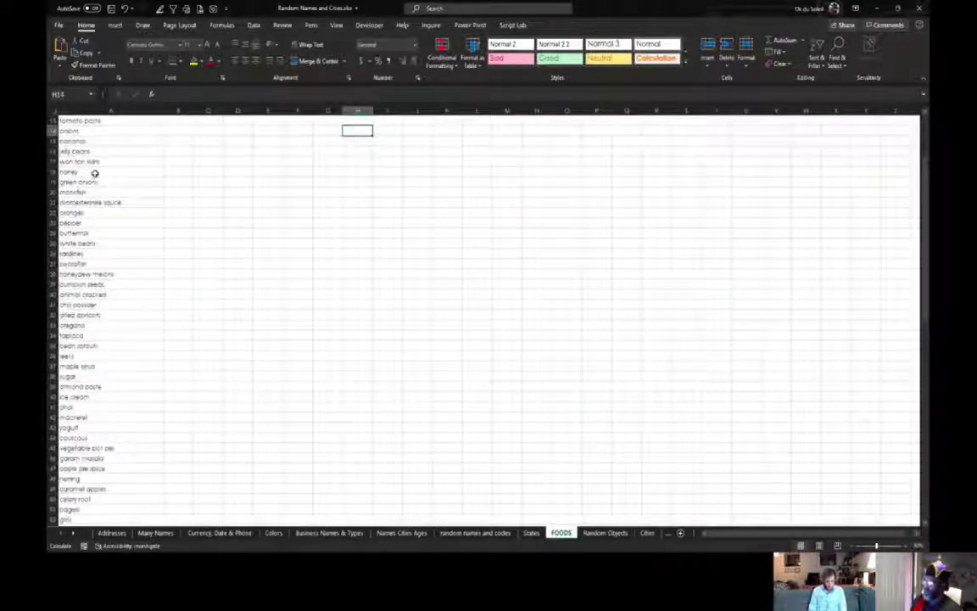
scroll("down", 3)
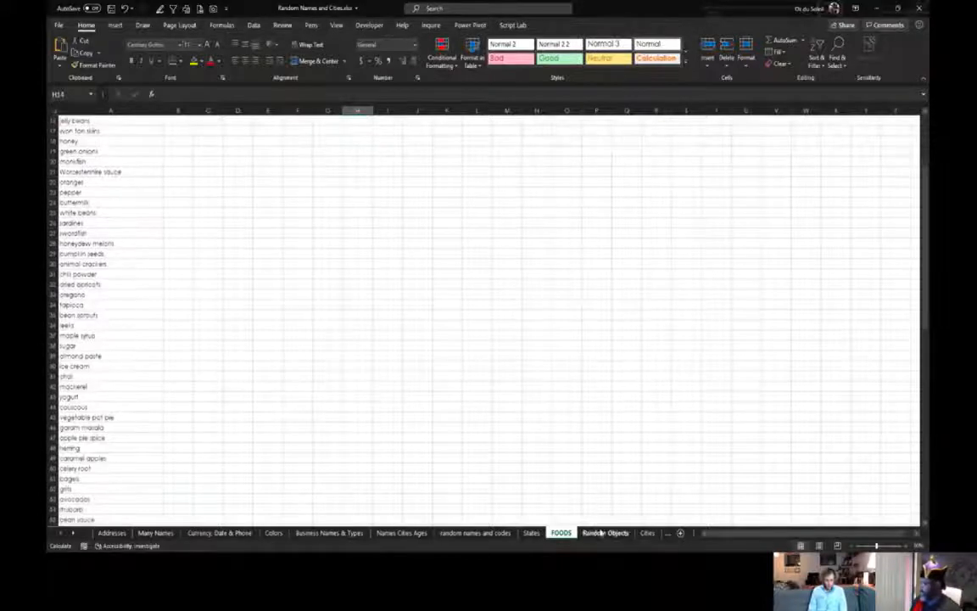
left_click(605, 532)
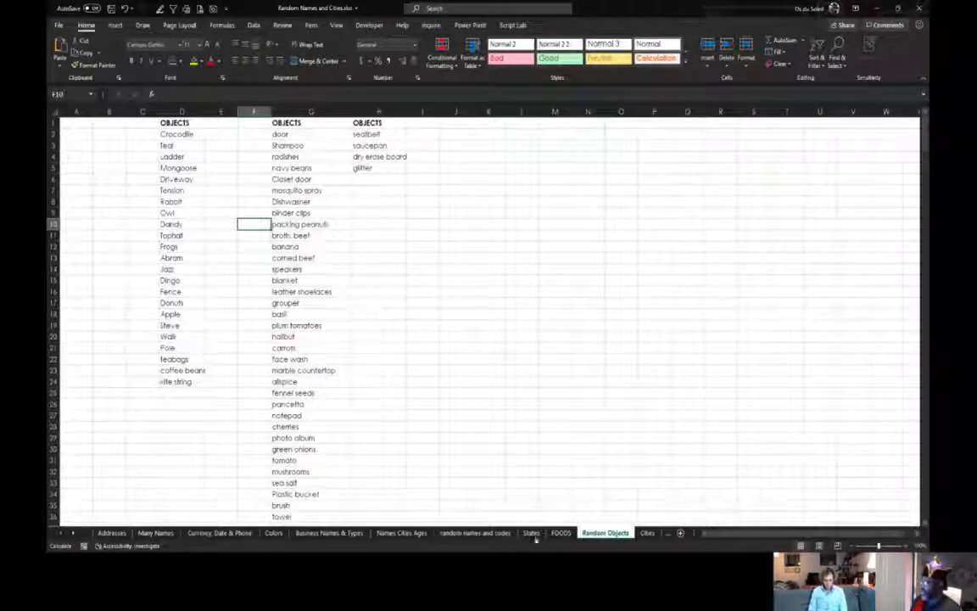
left_click(532, 533)
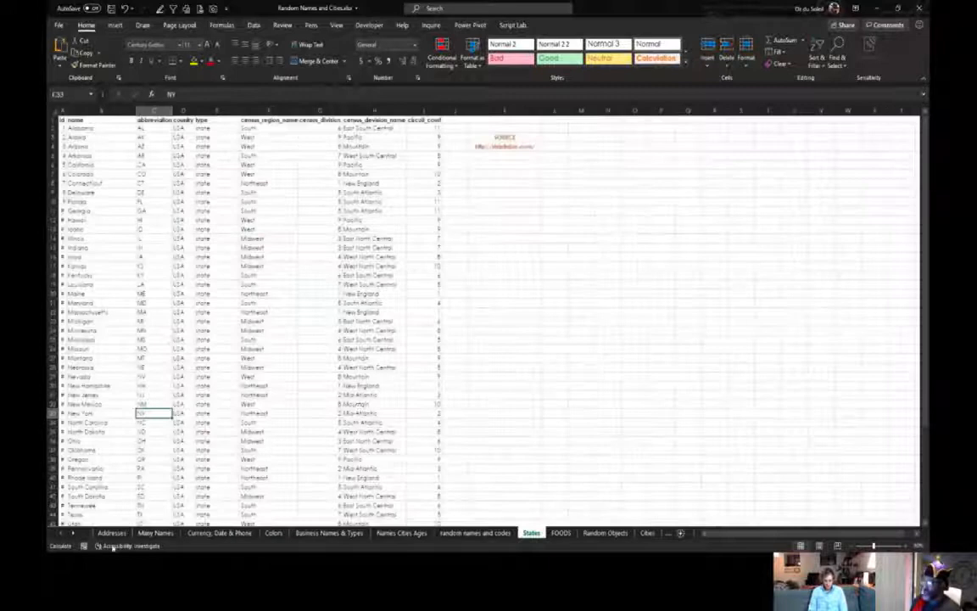
left_click(117, 533)
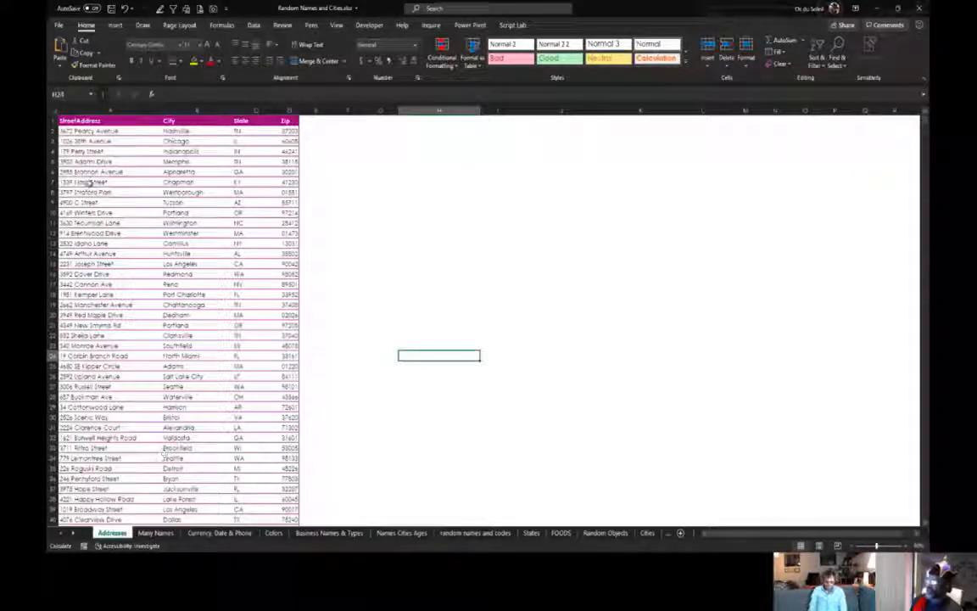
scroll("down", 3)
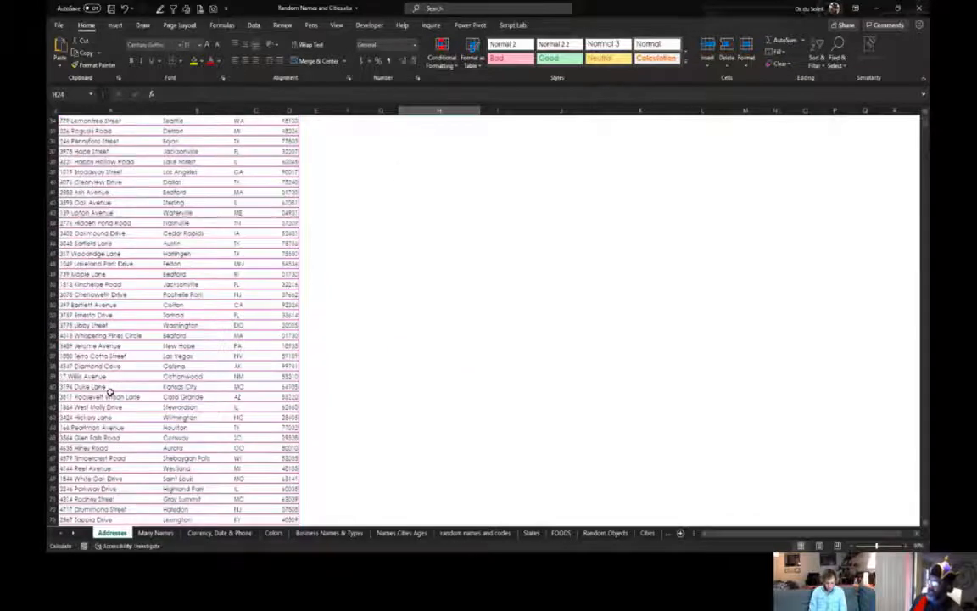